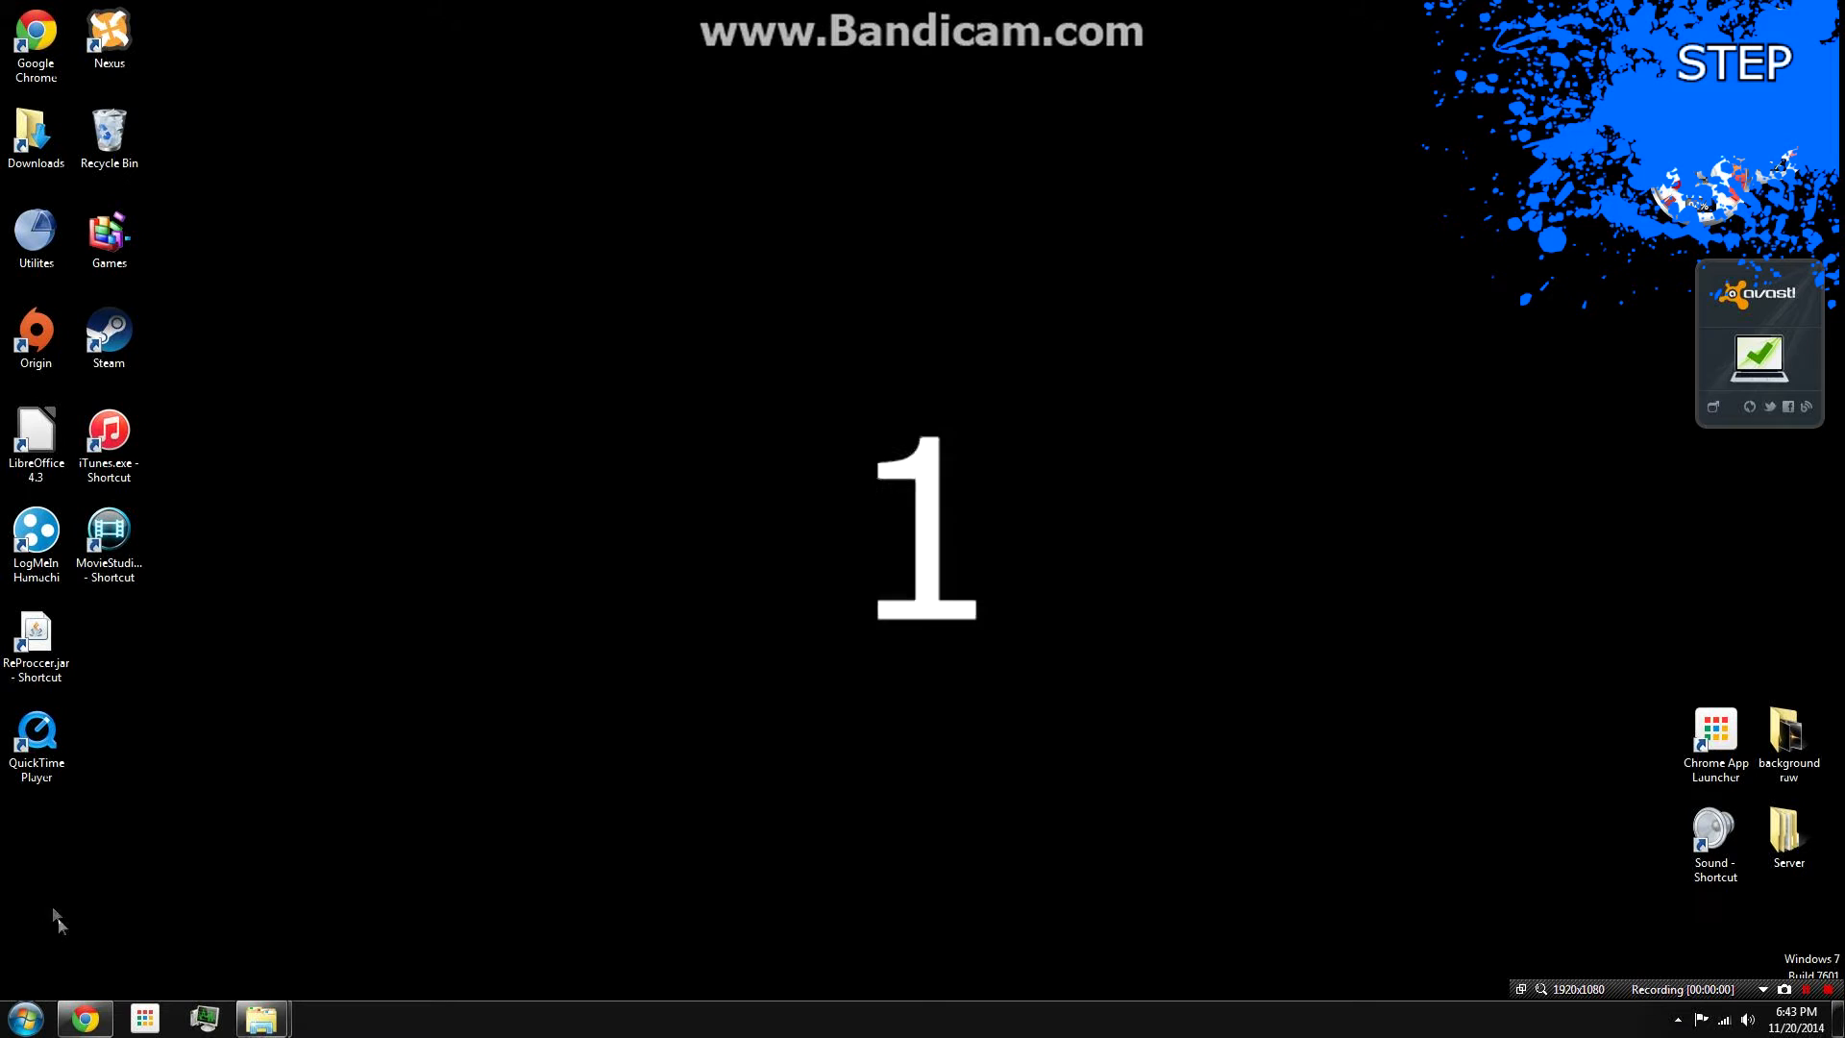
# Download obse_0021.zip to the desktop and extract it into its own folder.
pyautogui.click(83, 1017)
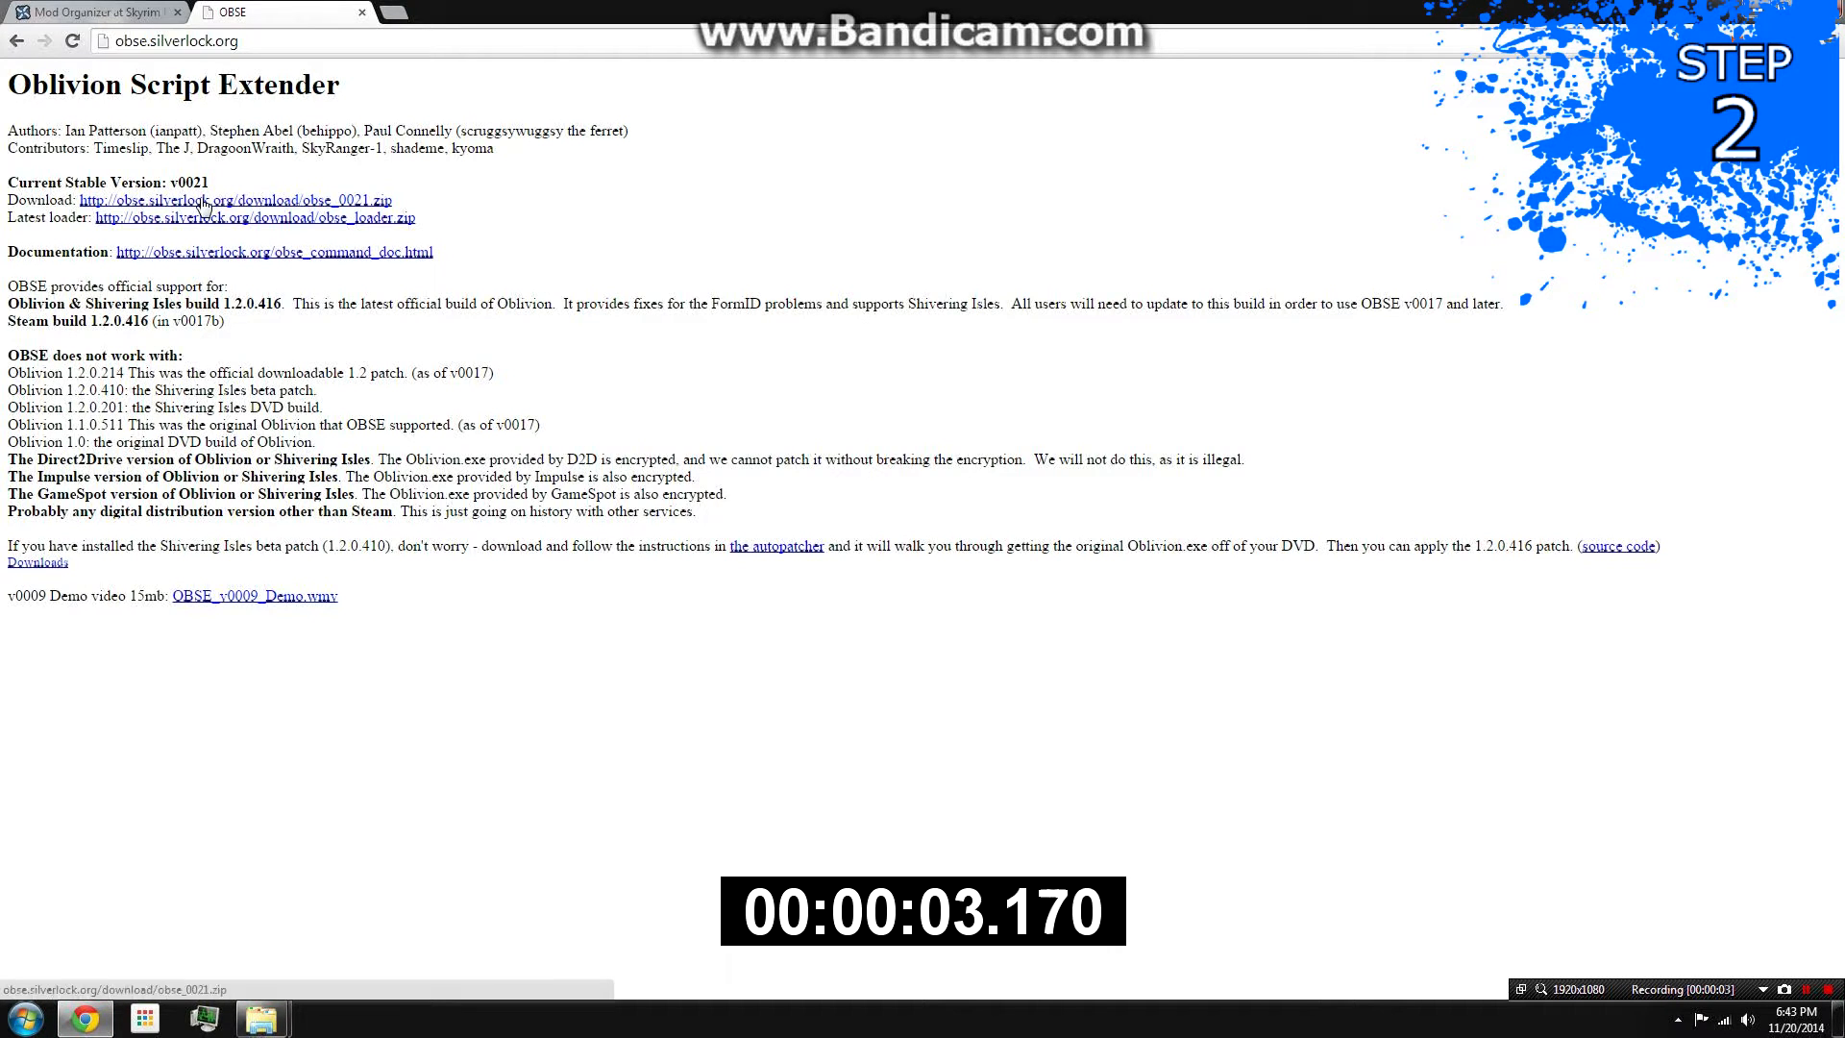
pyautogui.click(231, 199)
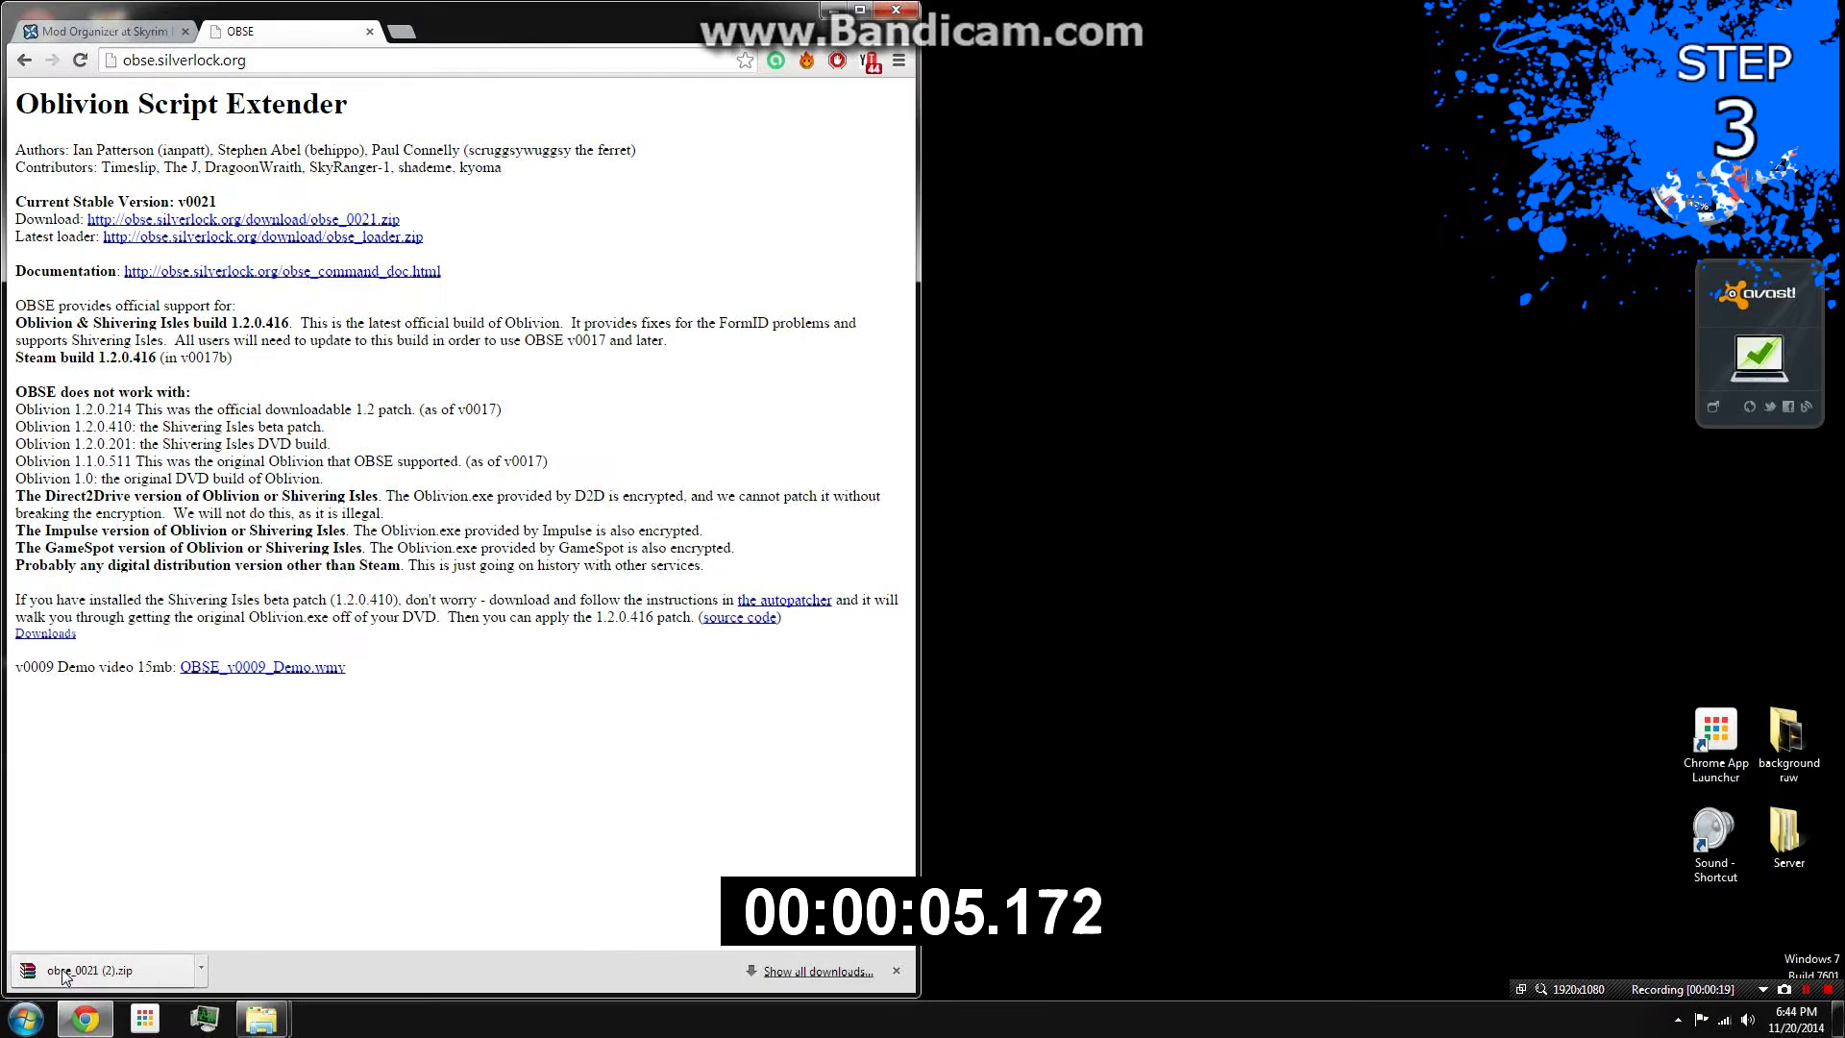
pyautogui.moveTo(64, 970); pyautogui.dragTo(1204, 545)
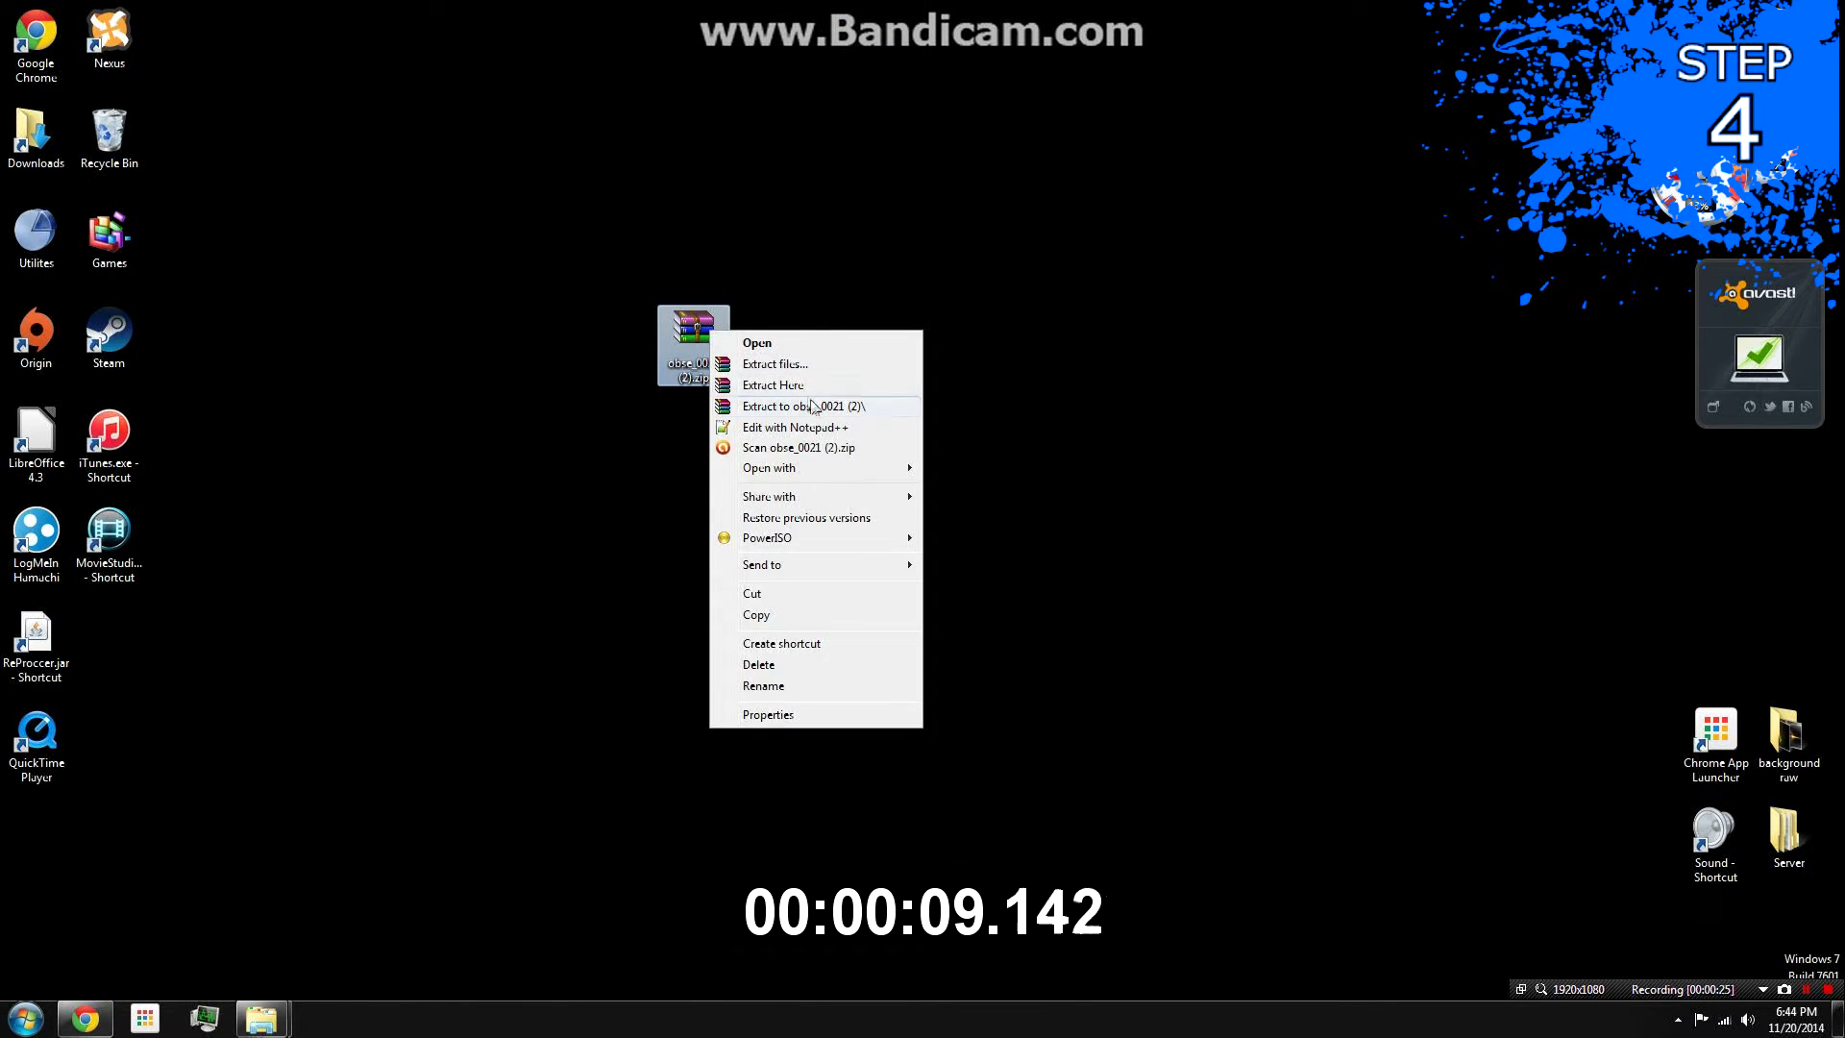
pyautogui.click(773, 385)
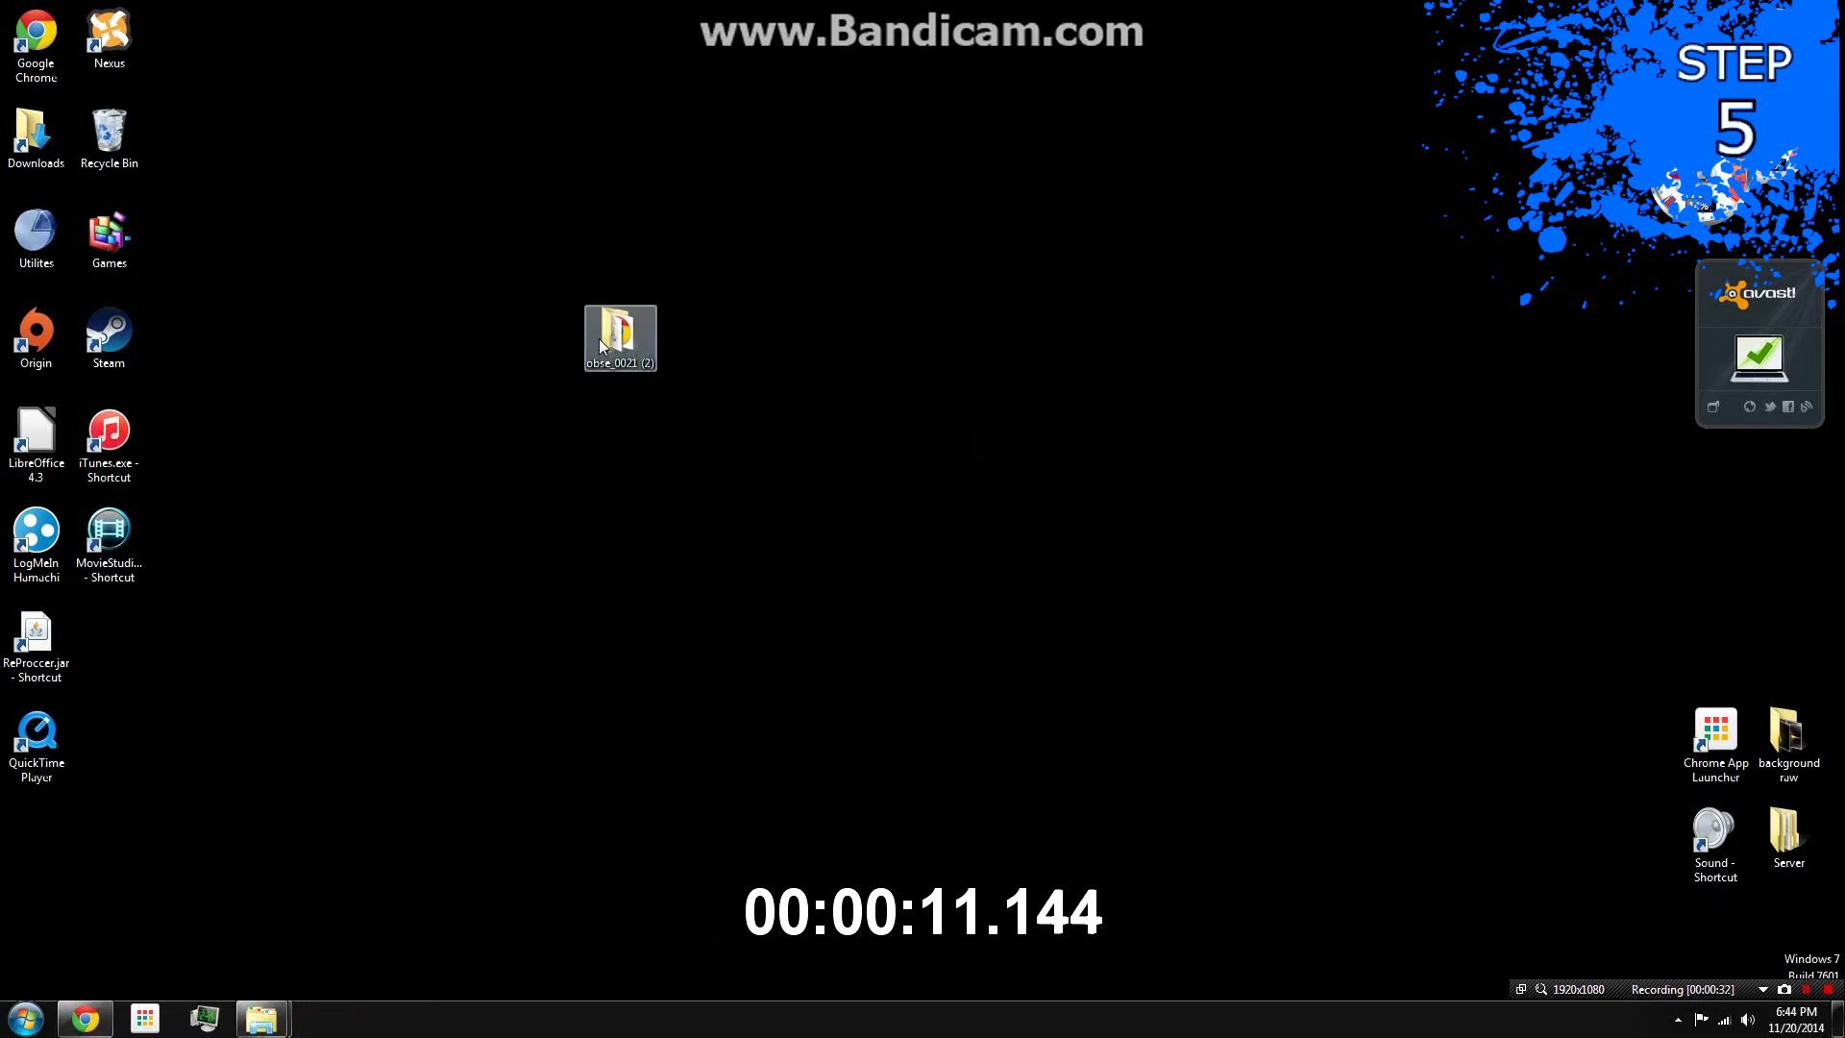
# Open the extracted OBSE folder, then browse to New Volume (D:) > Steam.
pyautogui.doubleClick(619, 335)
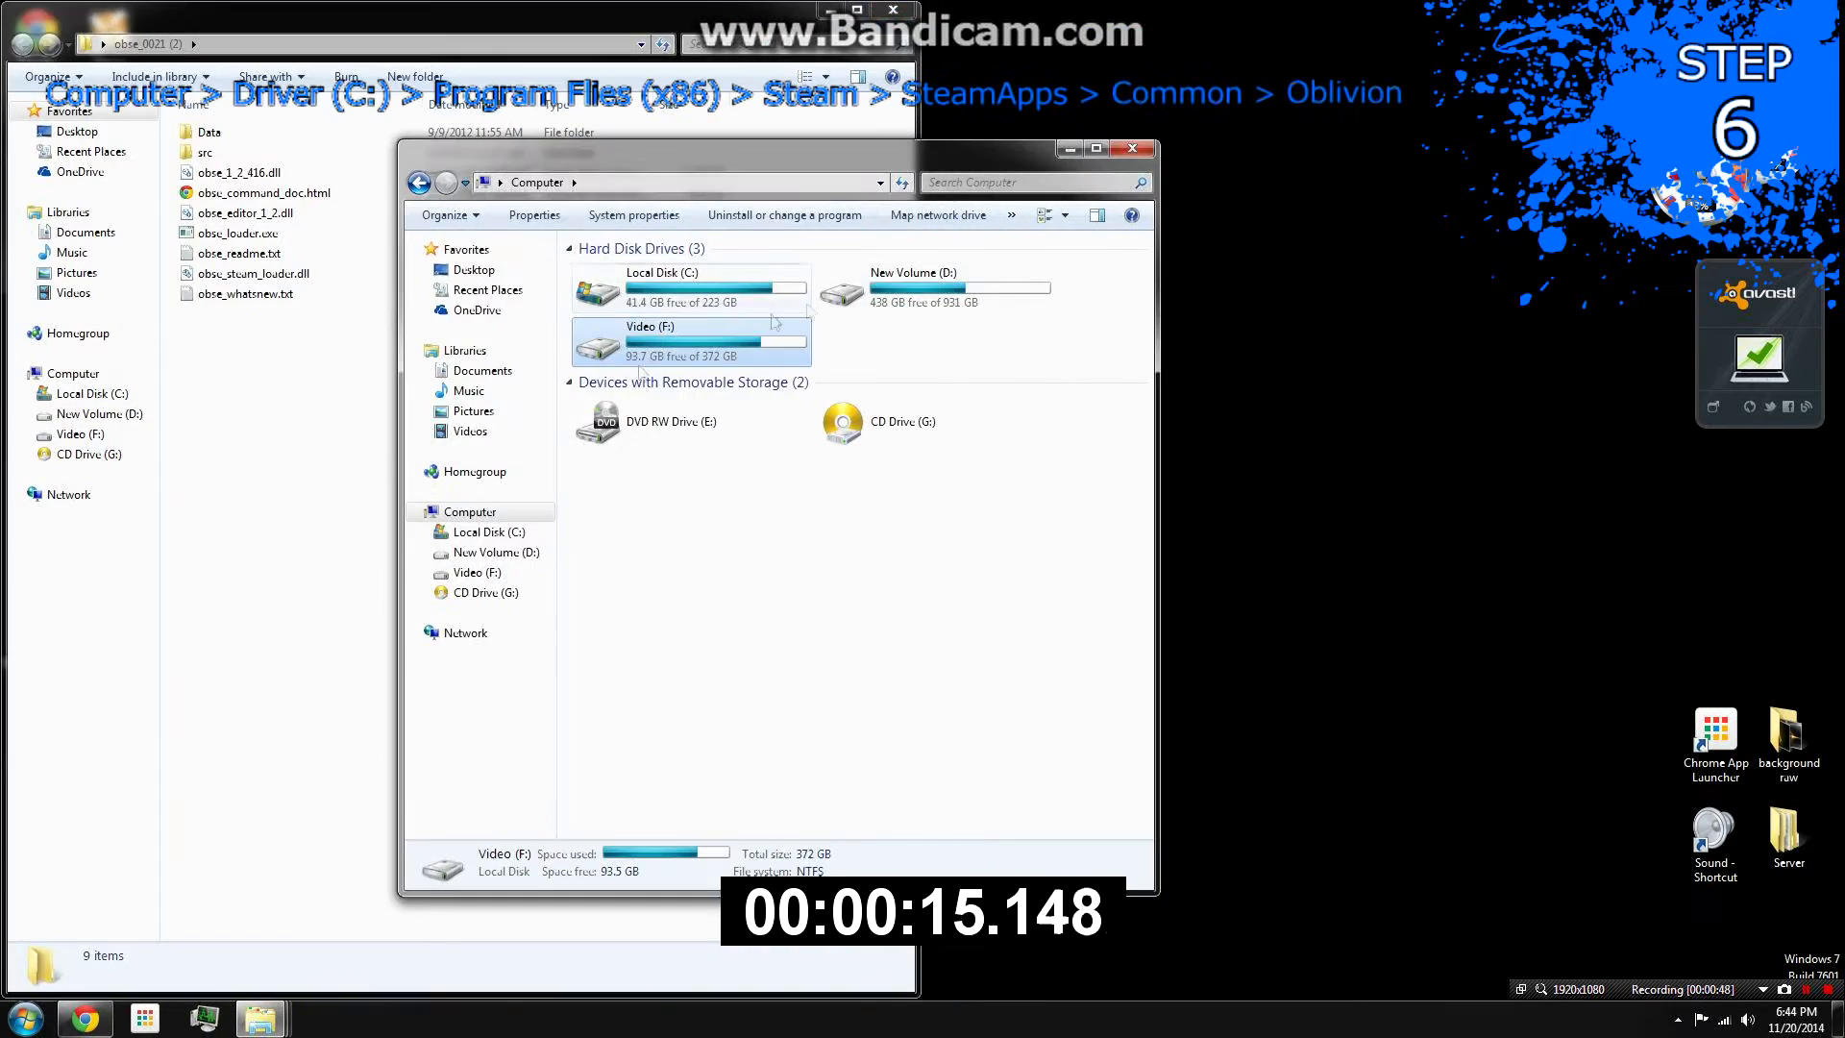
pyautogui.doubleClick(921, 288)
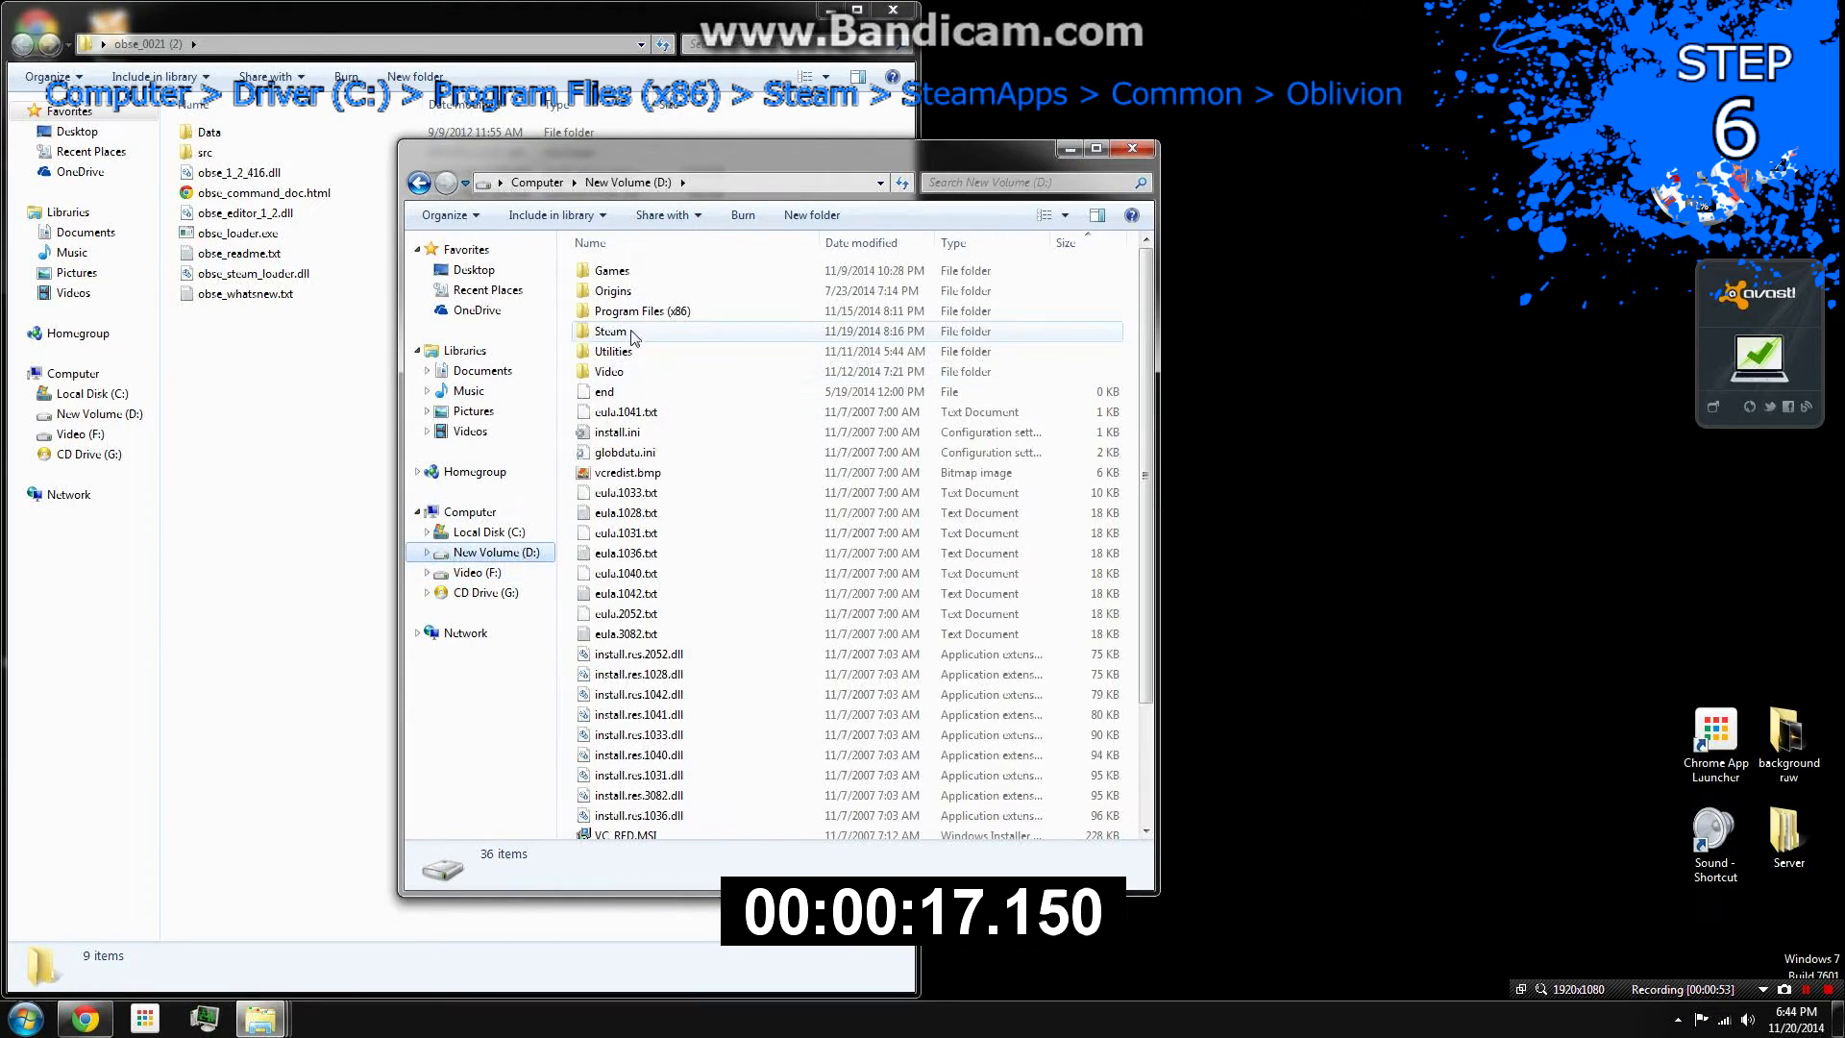
pyautogui.doubleClick(611, 331)
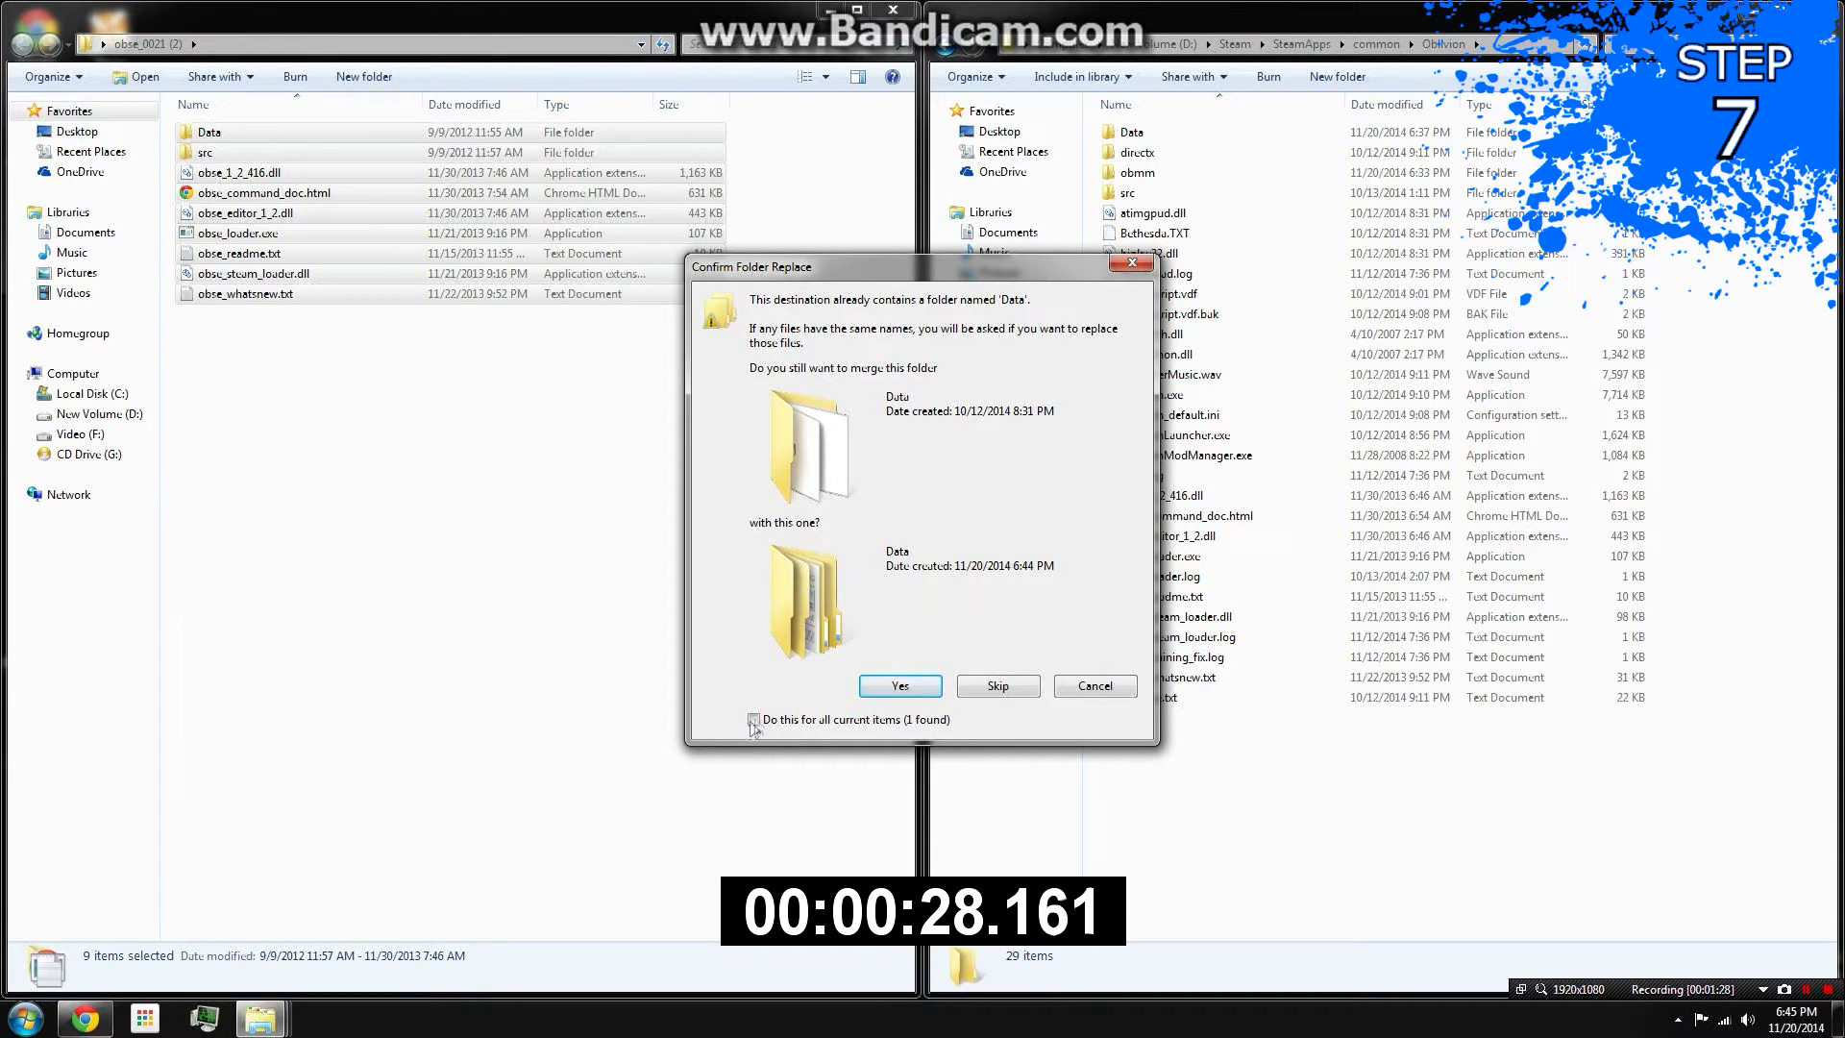
# Confirm the folder replace so OBSE files merge into Oblivion's Data folder.
pyautogui.click(899, 686)
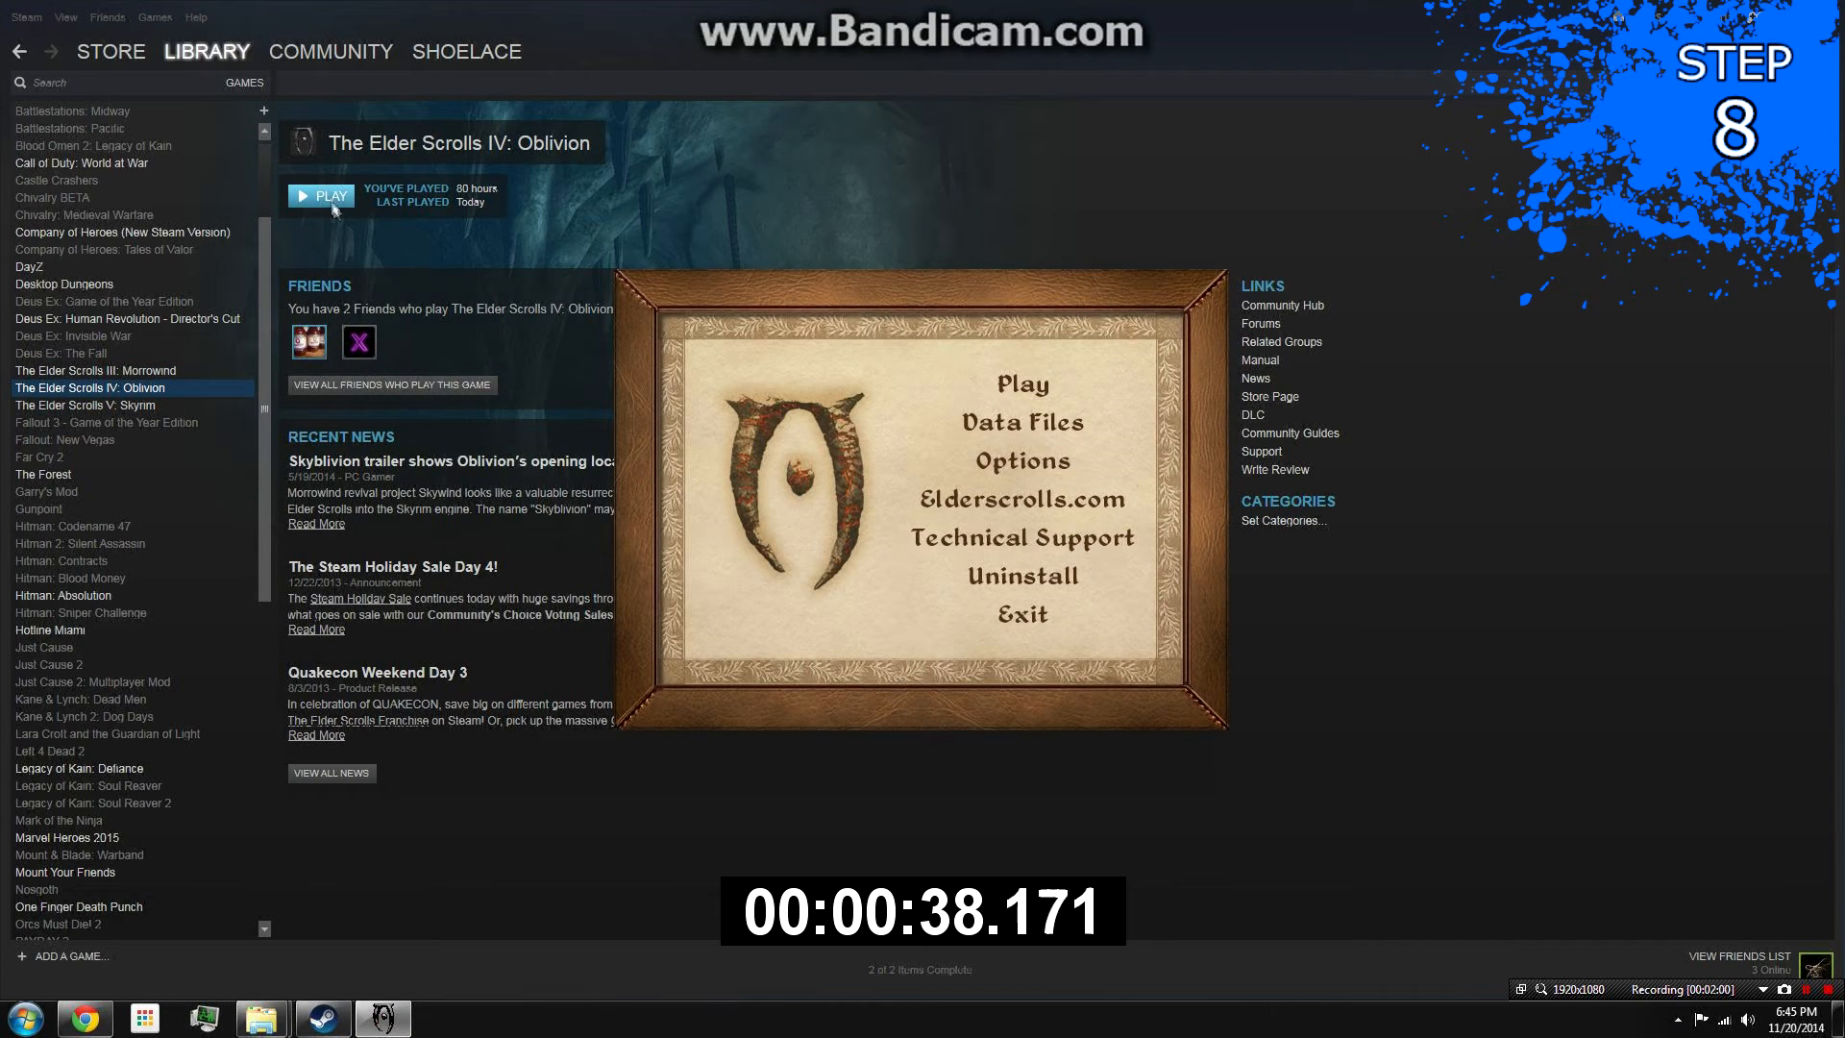
pyautogui.moveTo(1023, 384)
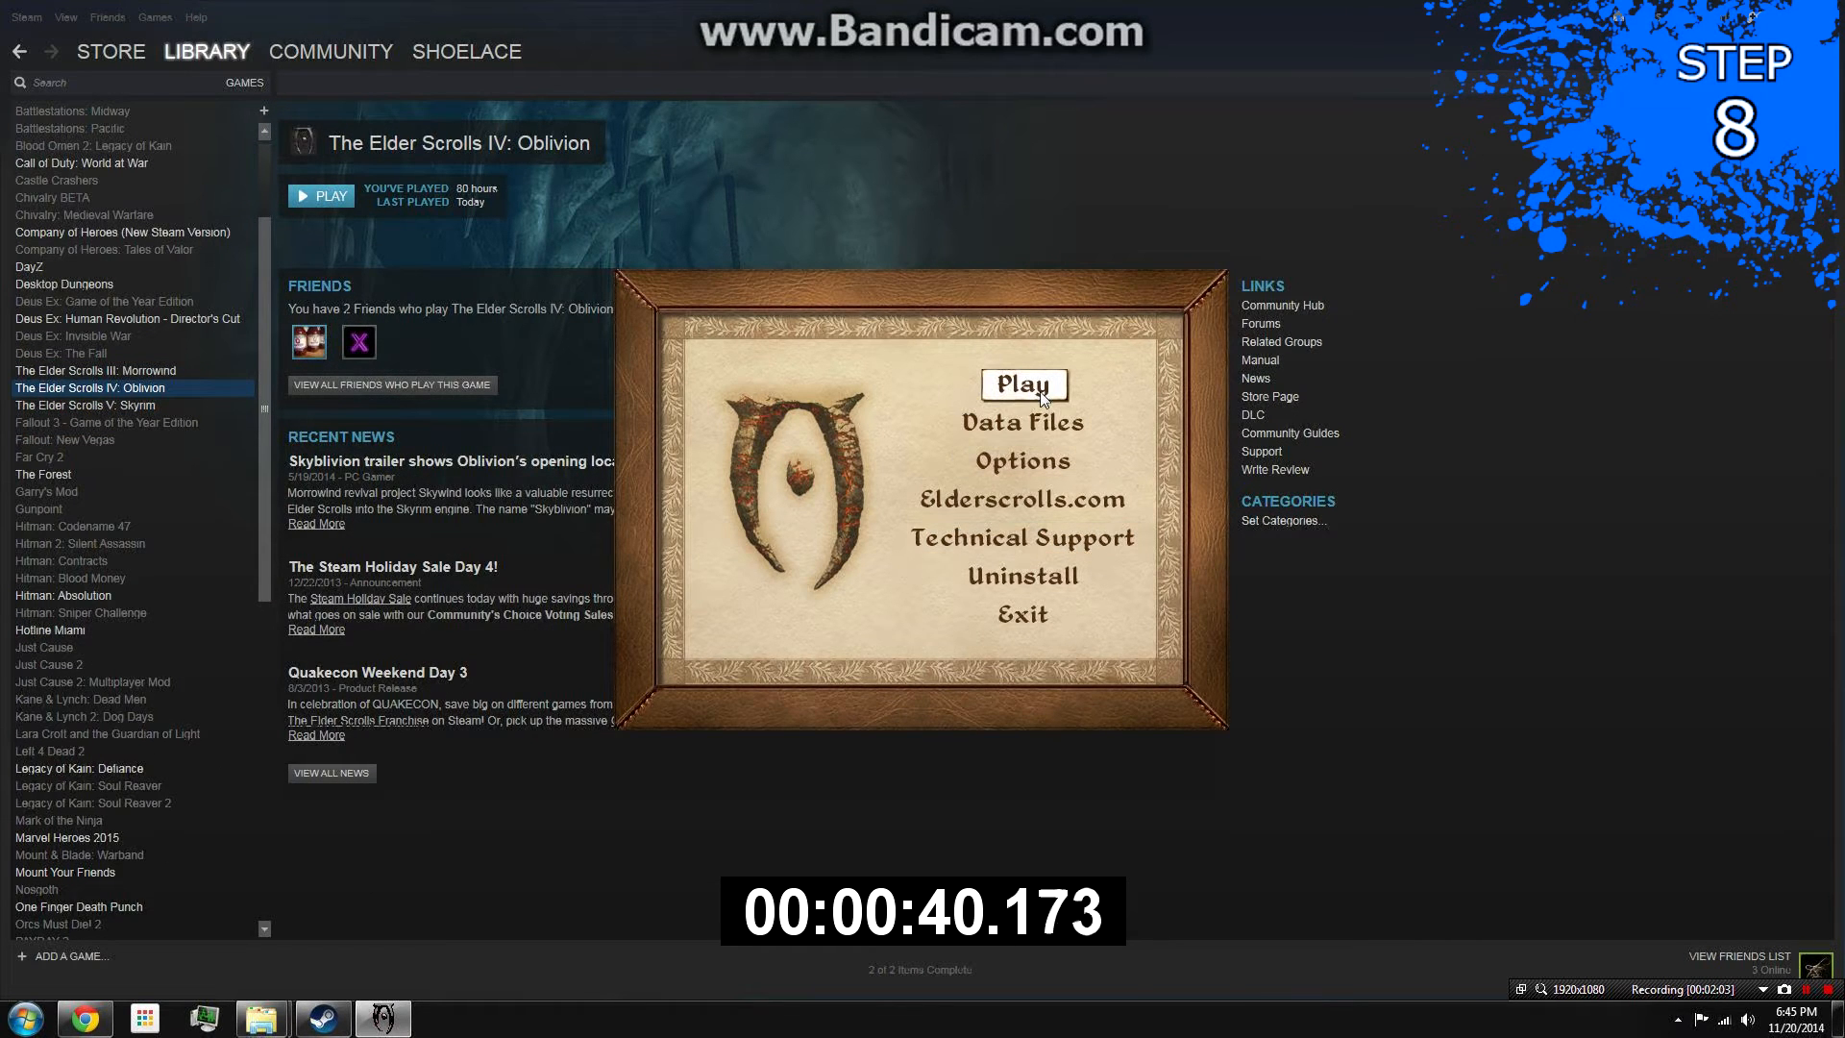